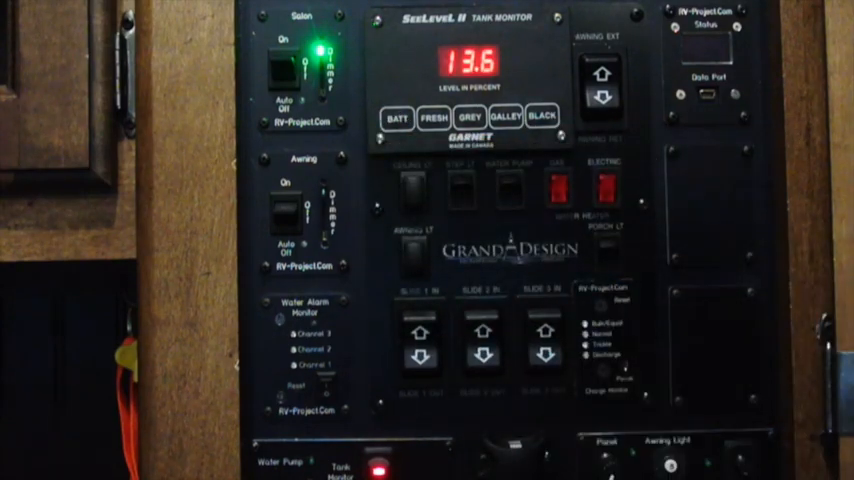
Select the FRESH tank so the panel shows OPn in place of 13.6 volts.
click(434, 117)
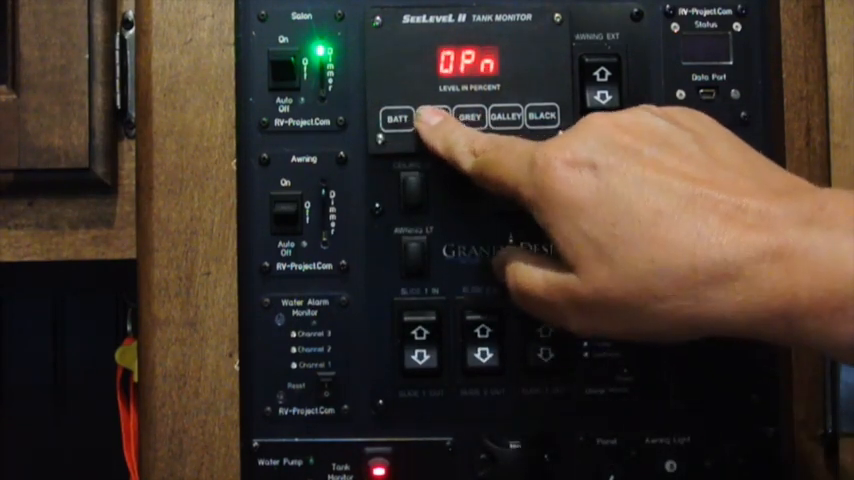